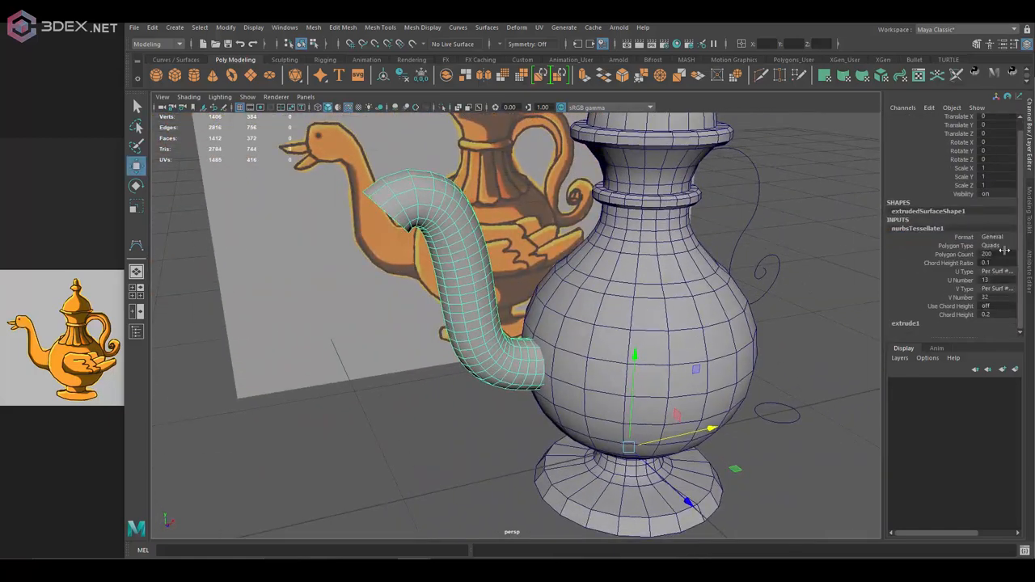
Delete unneeded edges on the duck head after extruding the curved spout tube.
key("ctrl+BackSpace")
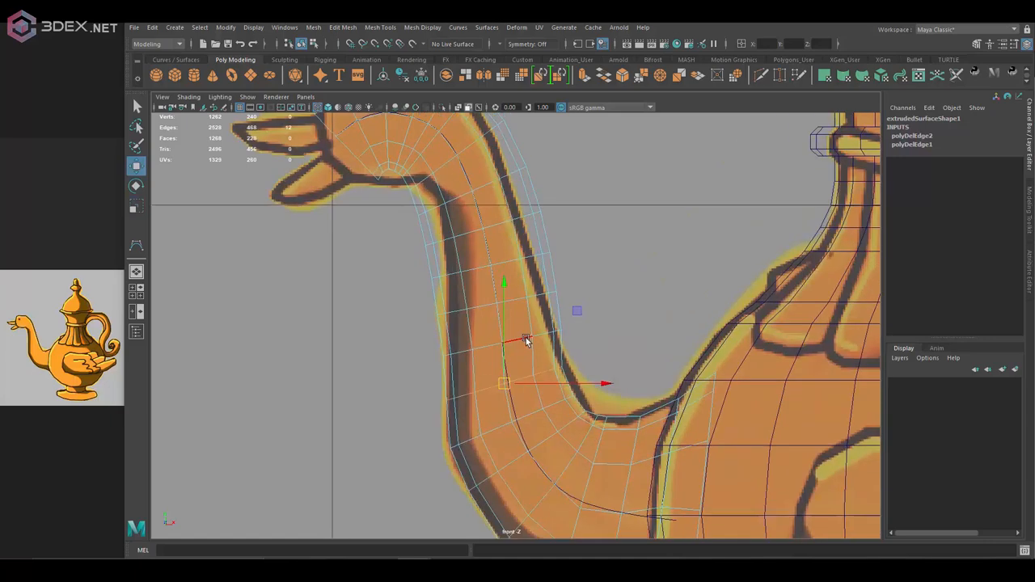
key("Ctrl+BackSpace")
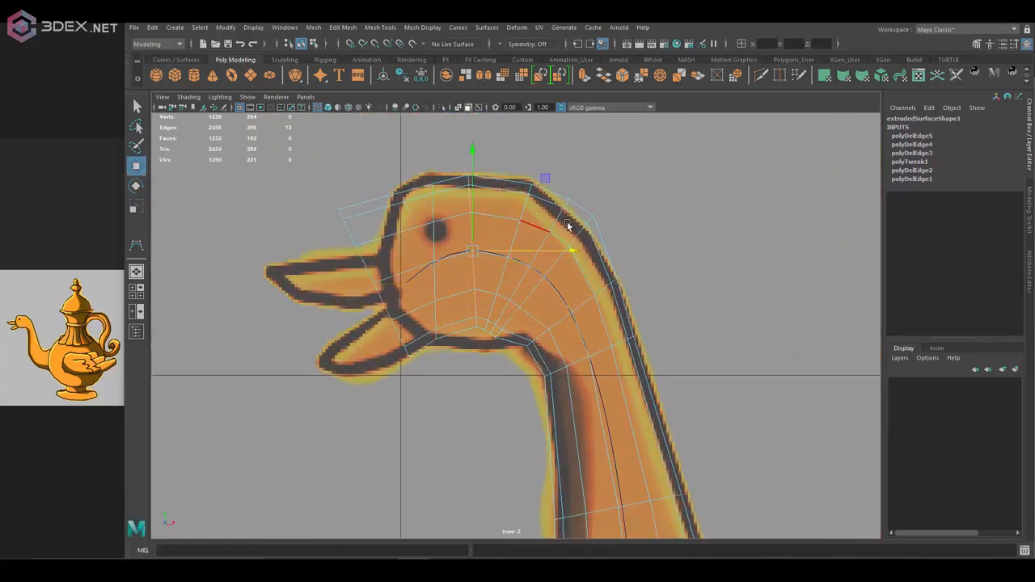
key("ctrl+BackSpace")
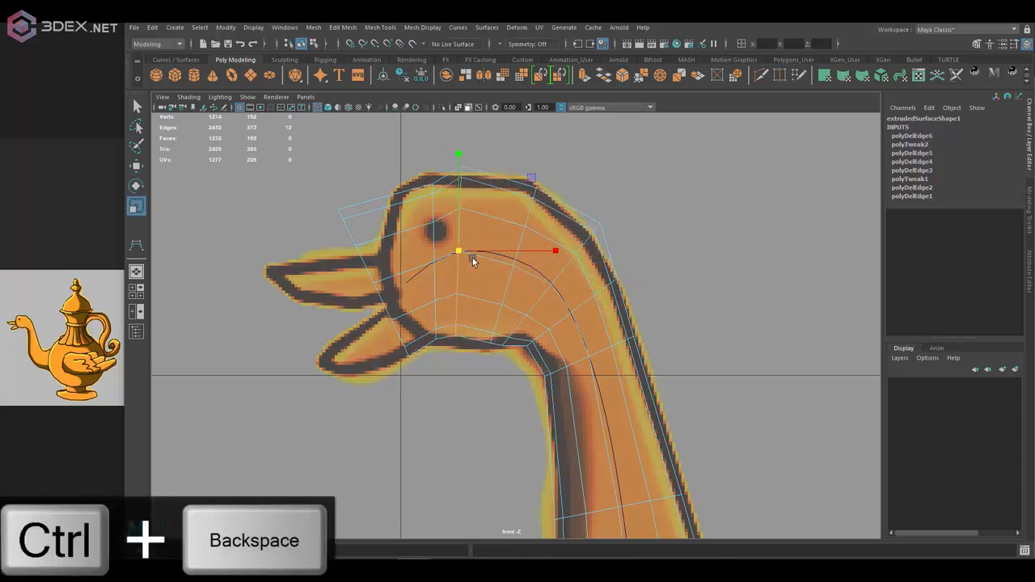
right_click(553, 246)
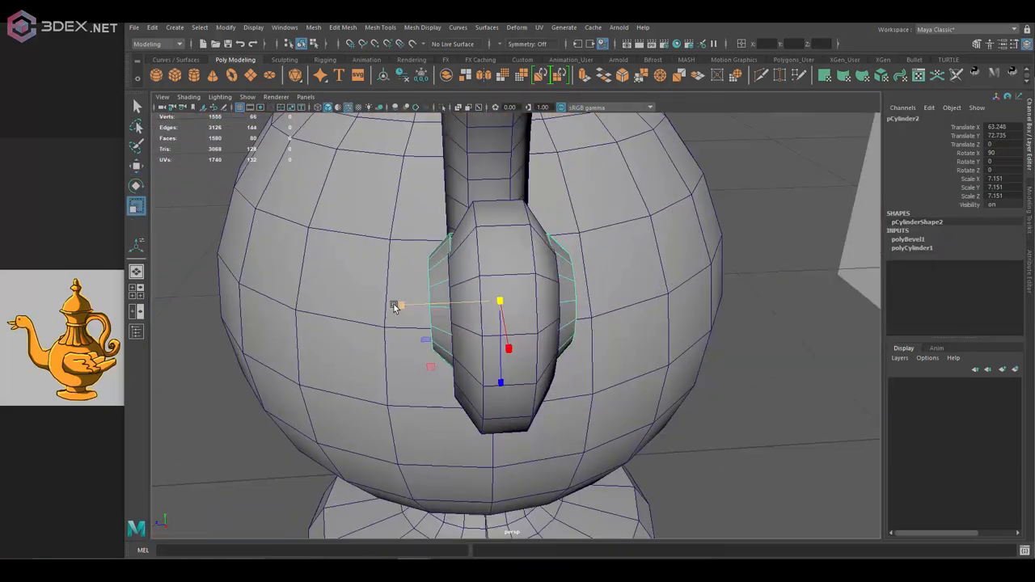
Undo the edge deletions, duplicate geometry, and refine the handle's spiral curl.
key("ctrl+z")
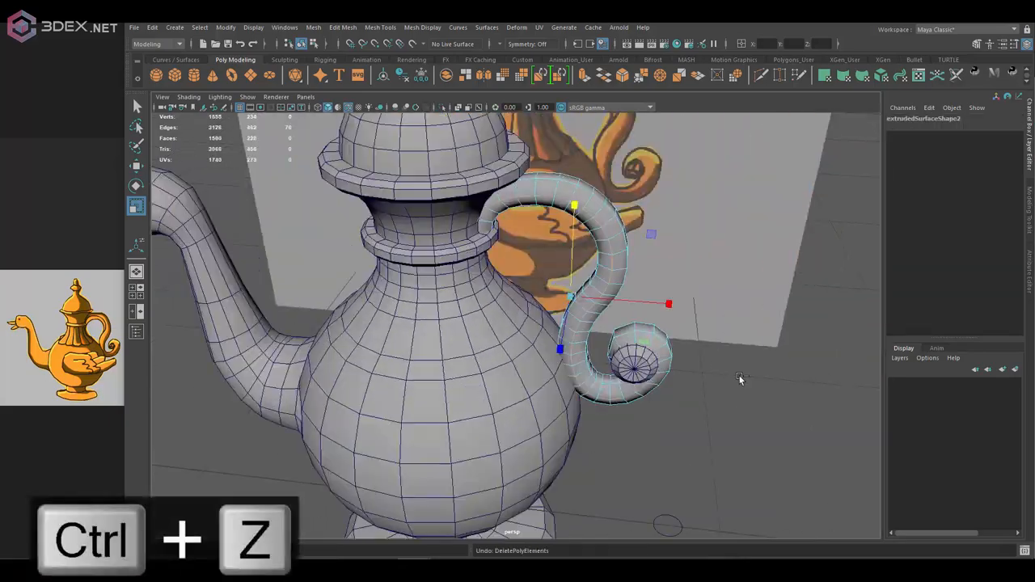
key("ctrl+z")
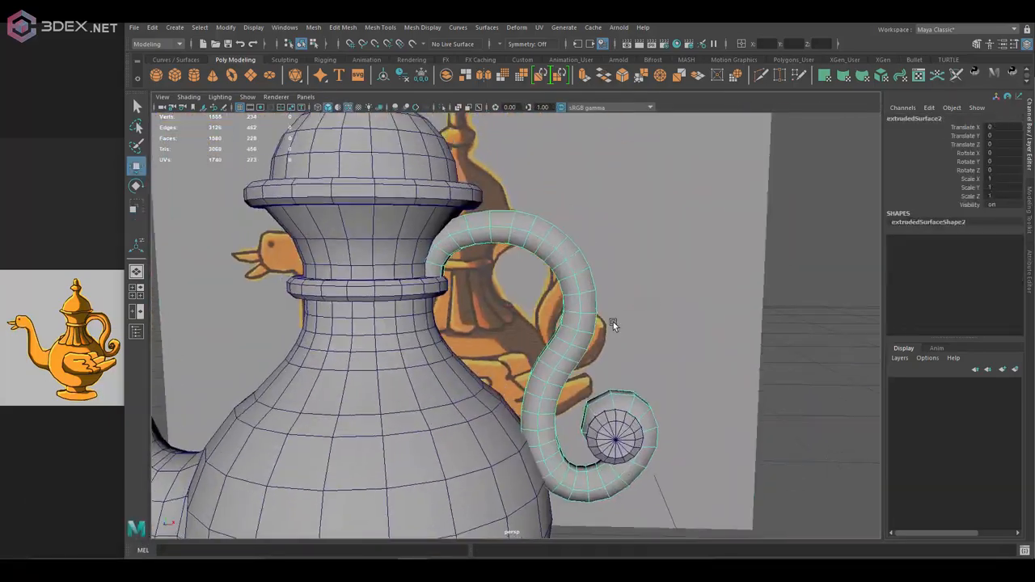
key("ctrl+d")
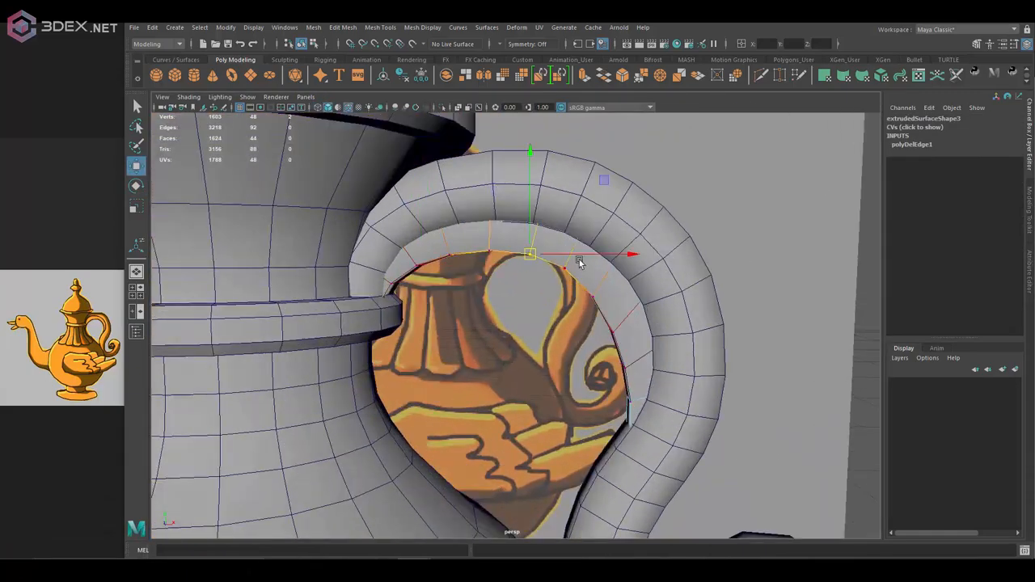
right_click(579, 258)
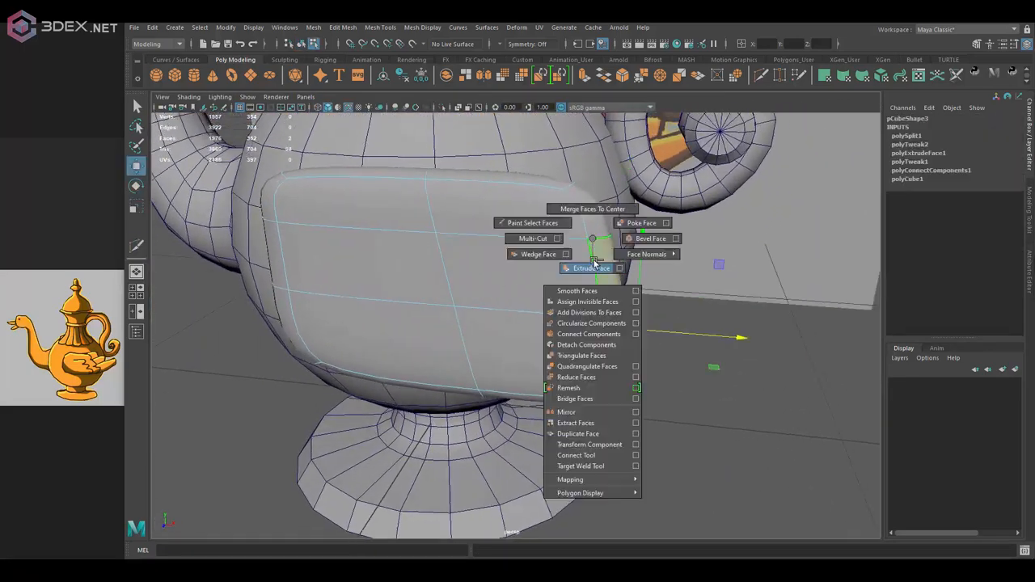
Shape a cube into a rounded bulging panel and rotate it against the lamp body.
left_click(592, 267)
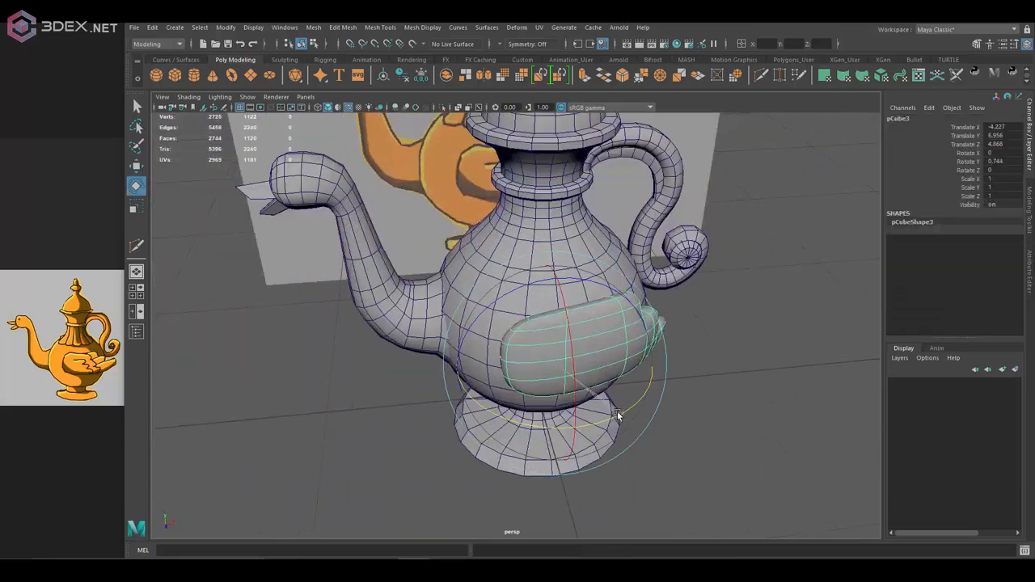
Undo the collapse attempts and delete edge loops from the side panel, leaving a small tab.
key("ctrl+z")
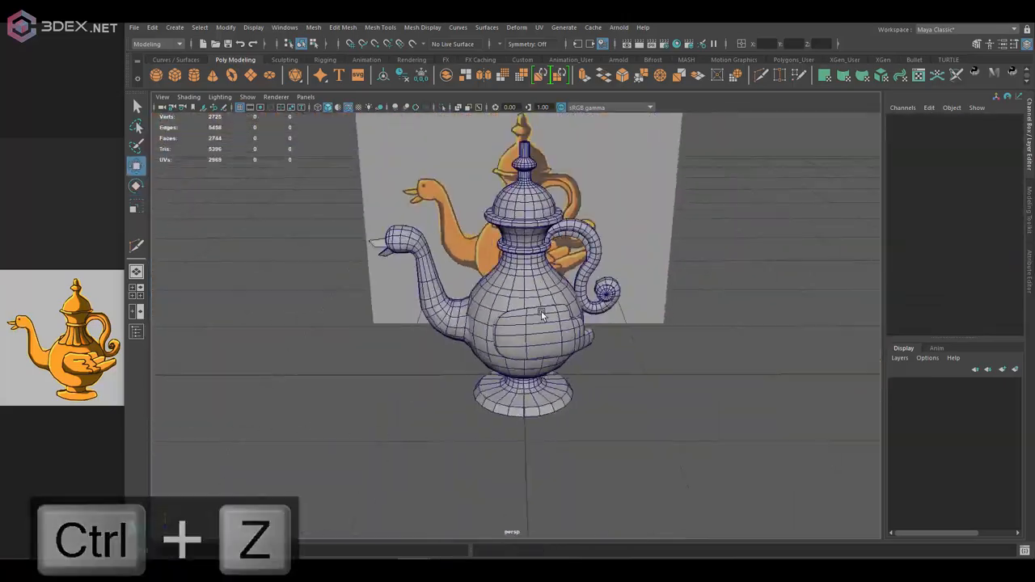
key("ctrl+z")
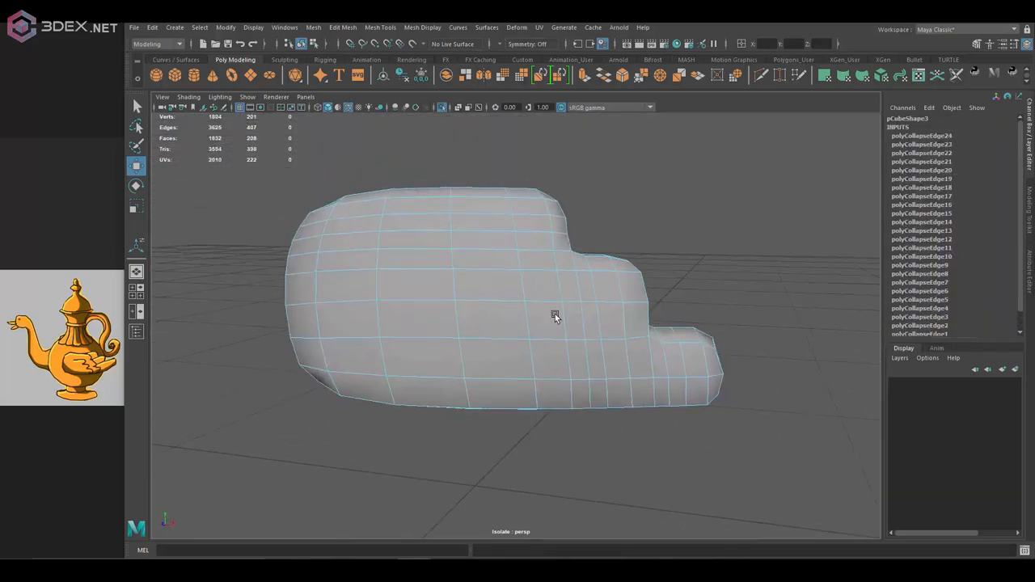
key("ctrl+z")
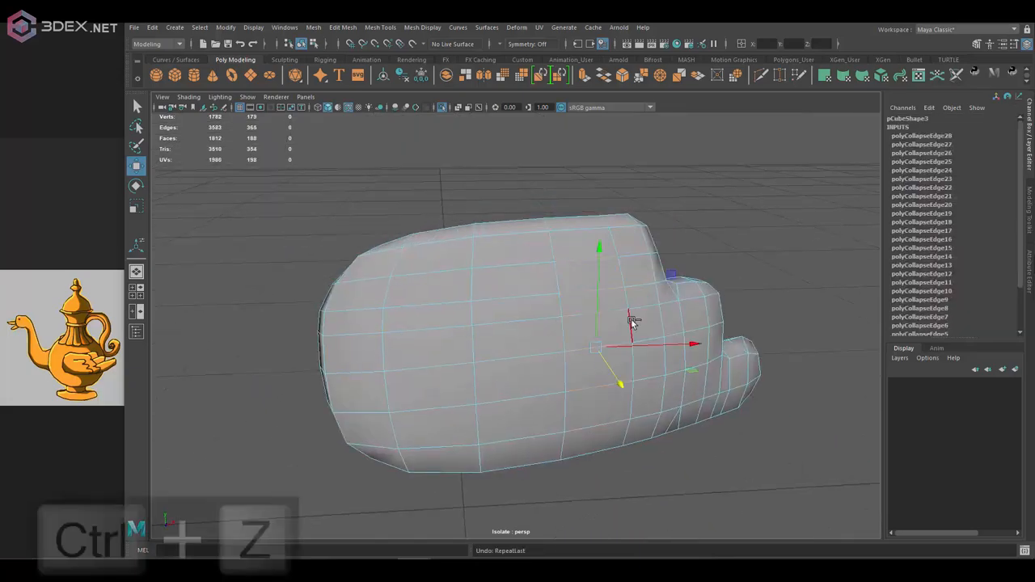
key("ctrl+BackSpace")
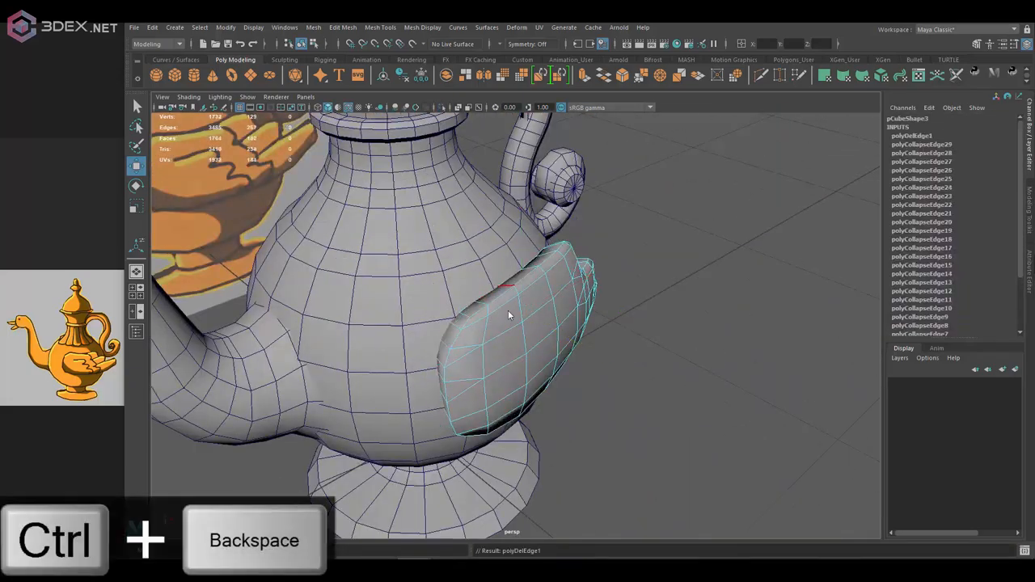
key("space")
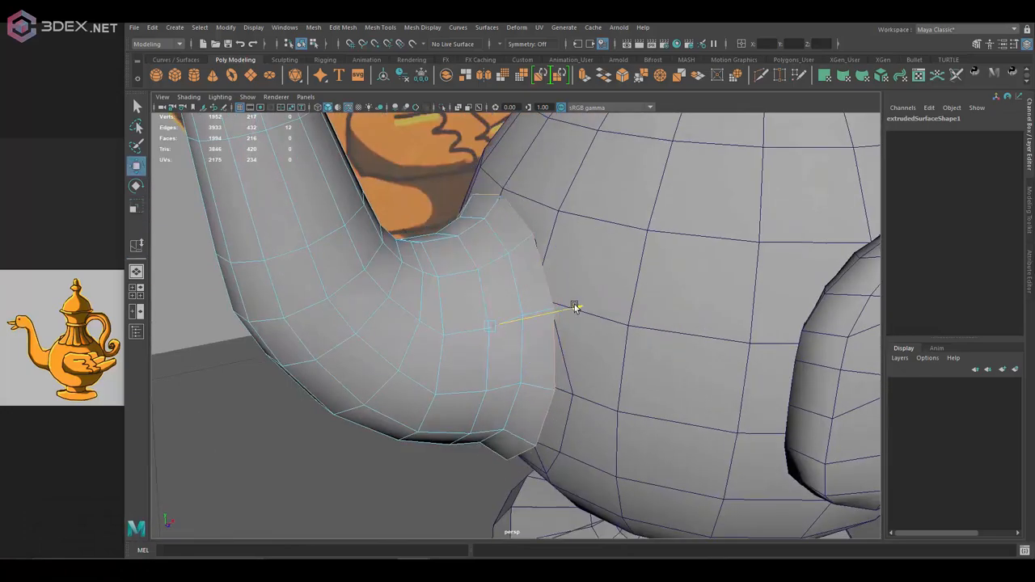
Undo mistaken vertex edits and blend the spout joint and panel edges into the body.
key("Ctrl+z")
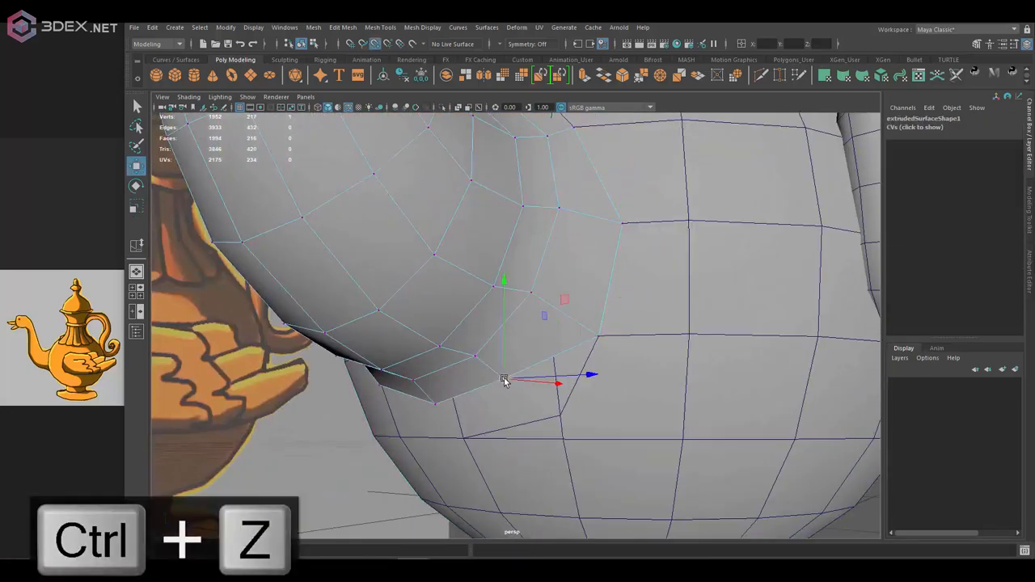
key("ctrl+z")
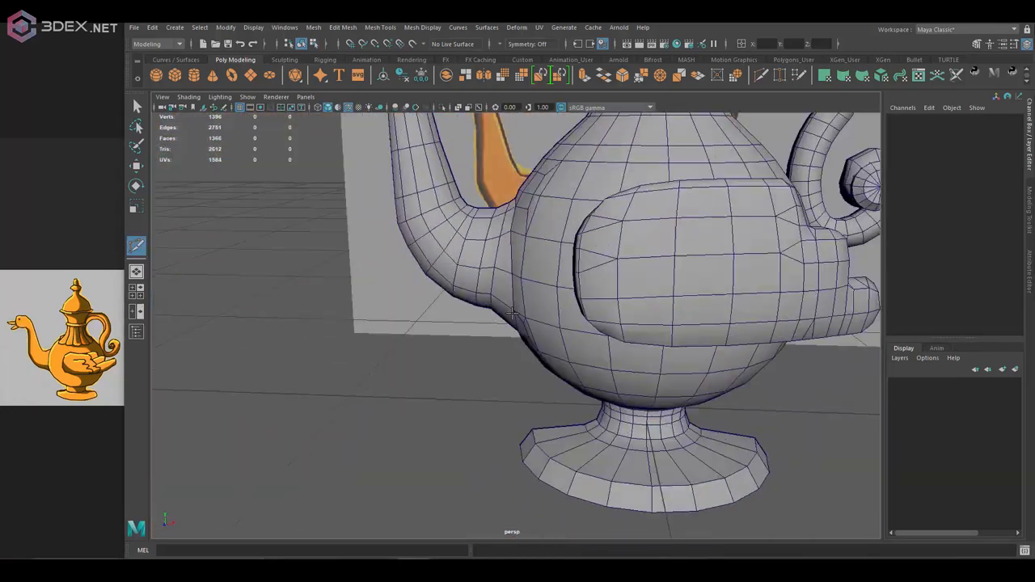
right_click(569, 275)
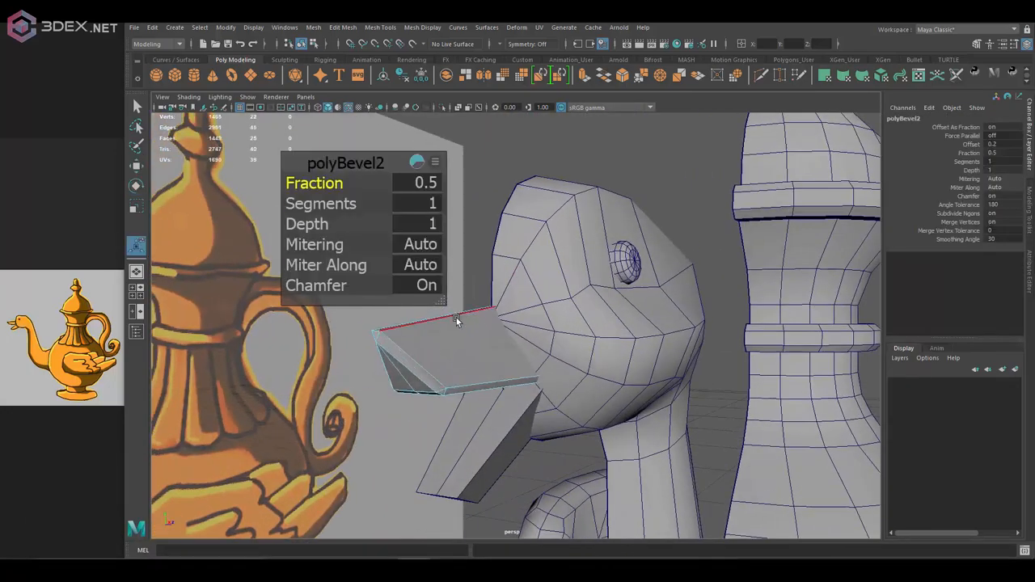
Detach Components on the lid tip vertices to split the faceted finial apart.
right_click(579, 276)
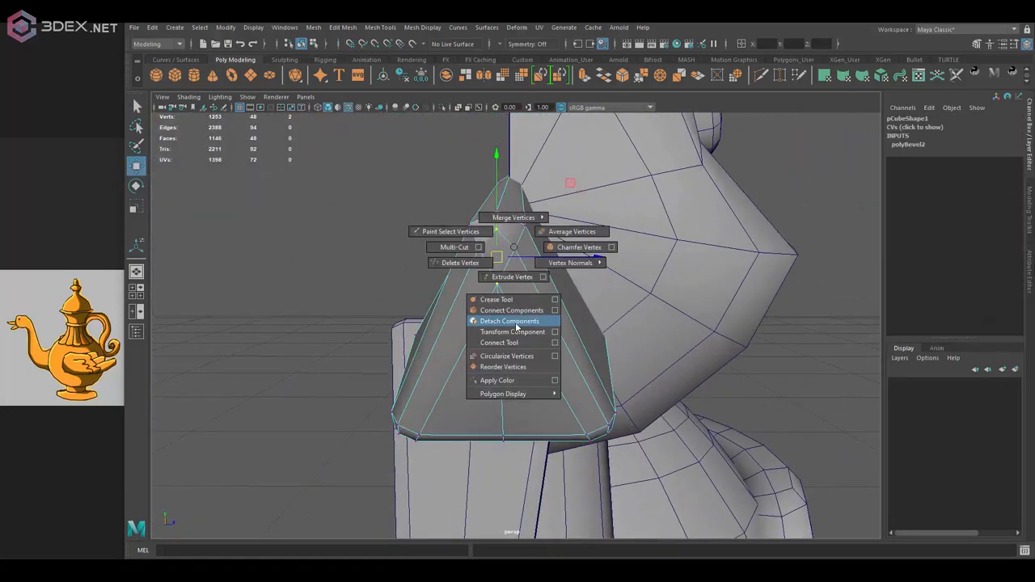
left_click(511, 310)
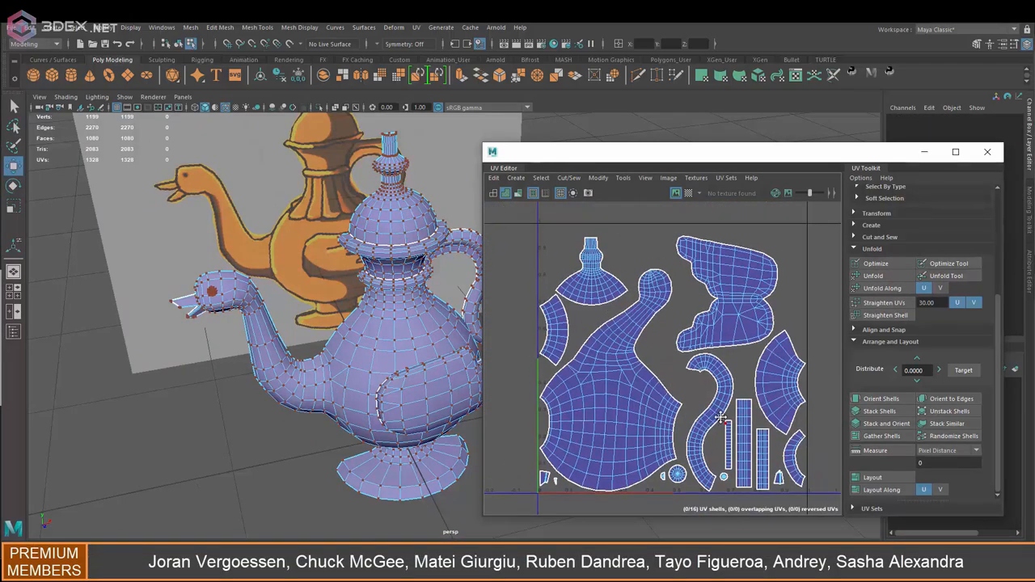
Arrange and Layout the cut lamp UV shells in the UV Toolkit.
left_click(1006, 152)
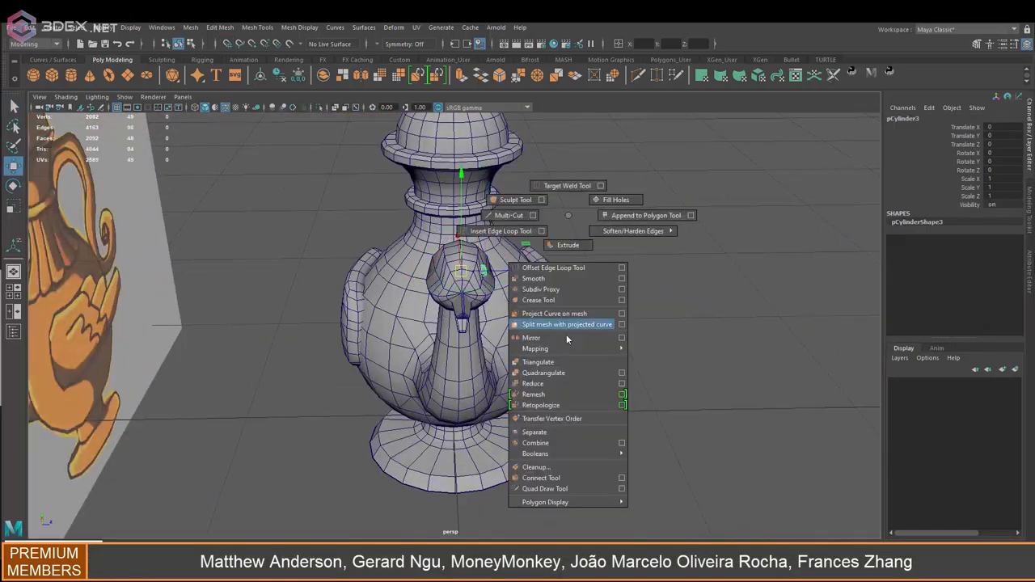
Split the lamp mesh with a projected curve from the marking menu.
left_click(535, 466)
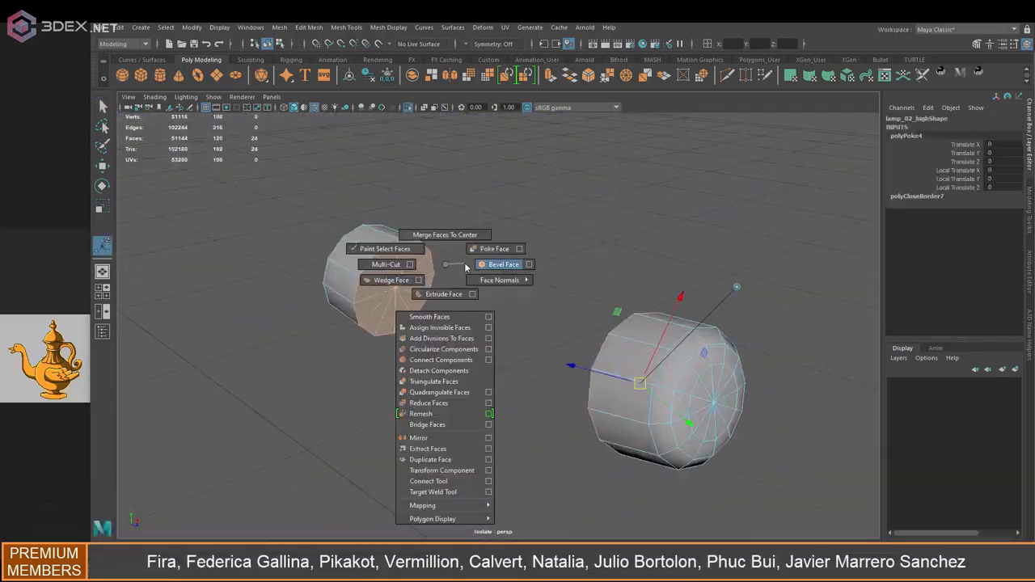
Bevel the cap faces of the small cylinder part.
left_click(500, 265)
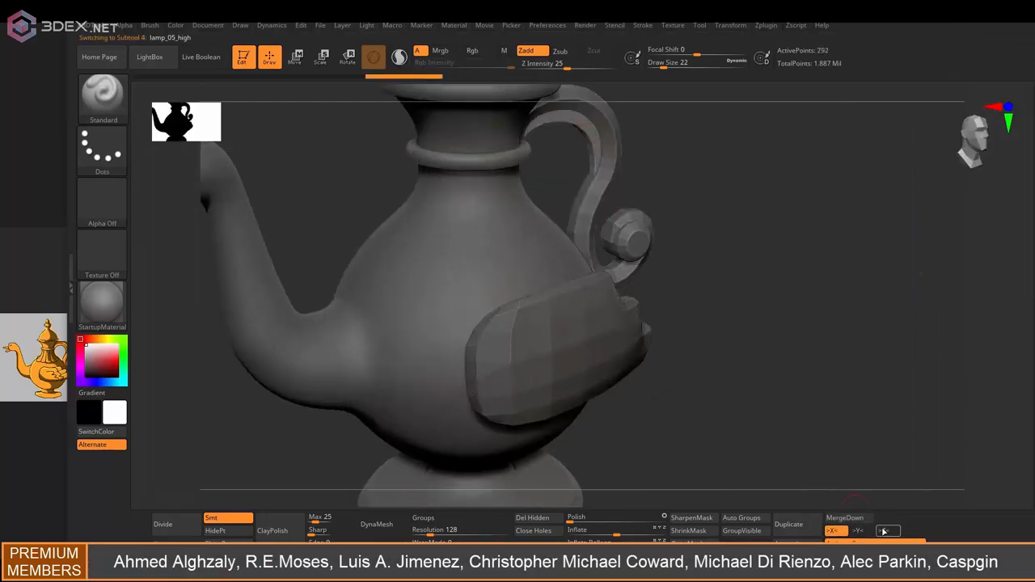
Sculpt leaf-like petals around the lamp neck with DamStandard, undoing stray strokes.
key("ctrl+z")
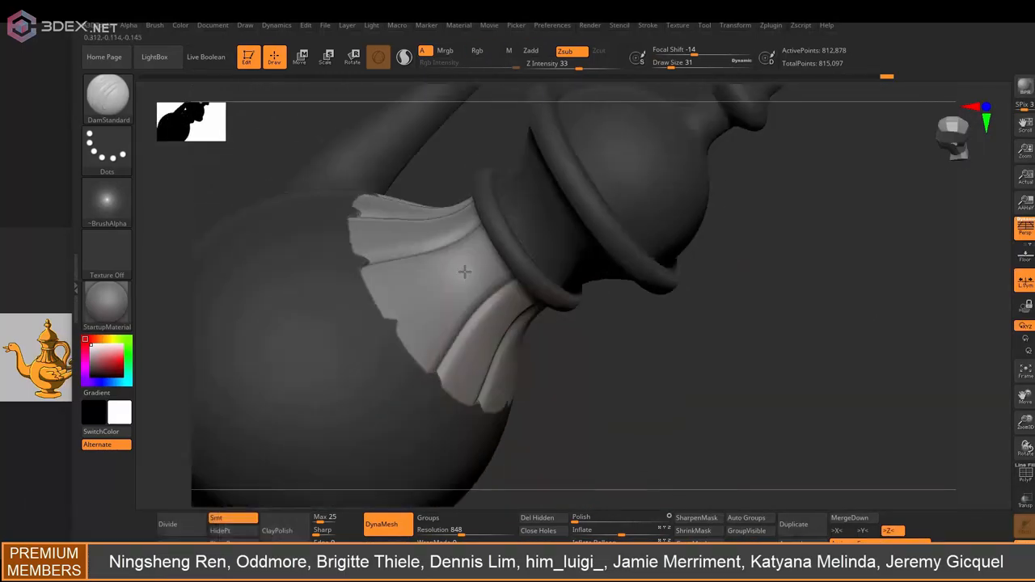
key("ctrl+z")
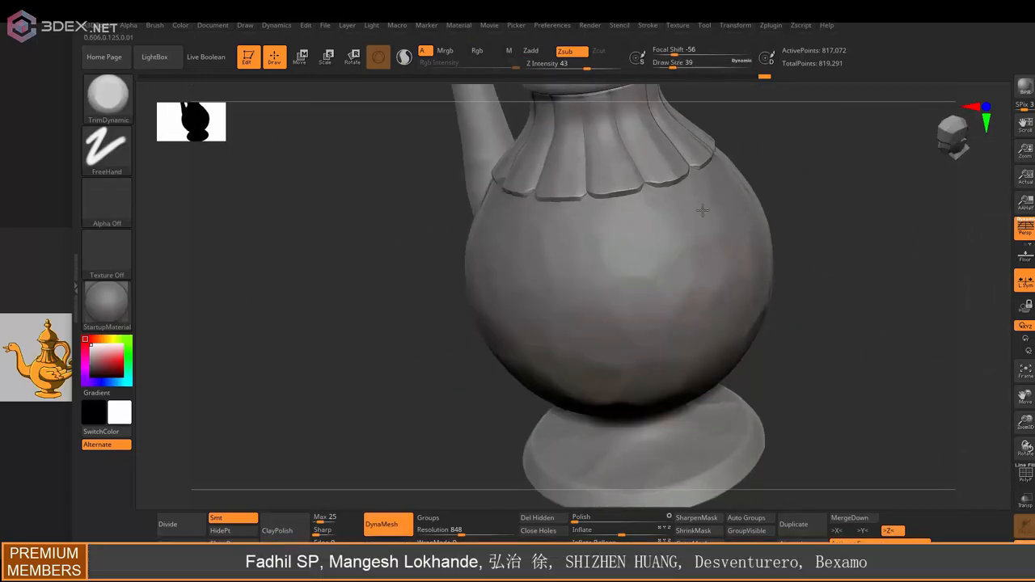
Flatten the petal collar and sharpen the neck ring with TrimDynamic strokes.
left_click_drag(703, 210, 518, 304)
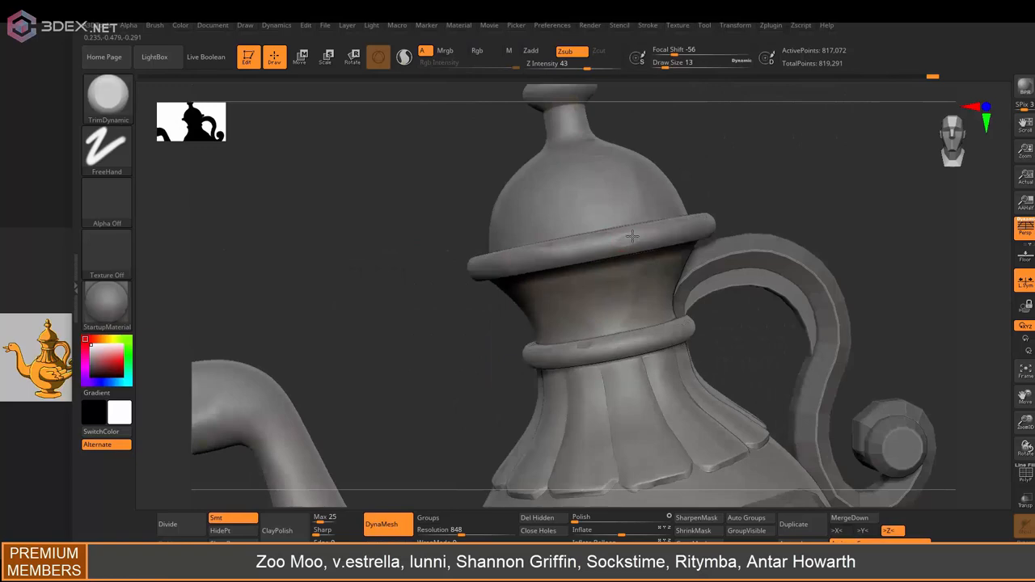
left_click_drag(631, 235, 554, 331)
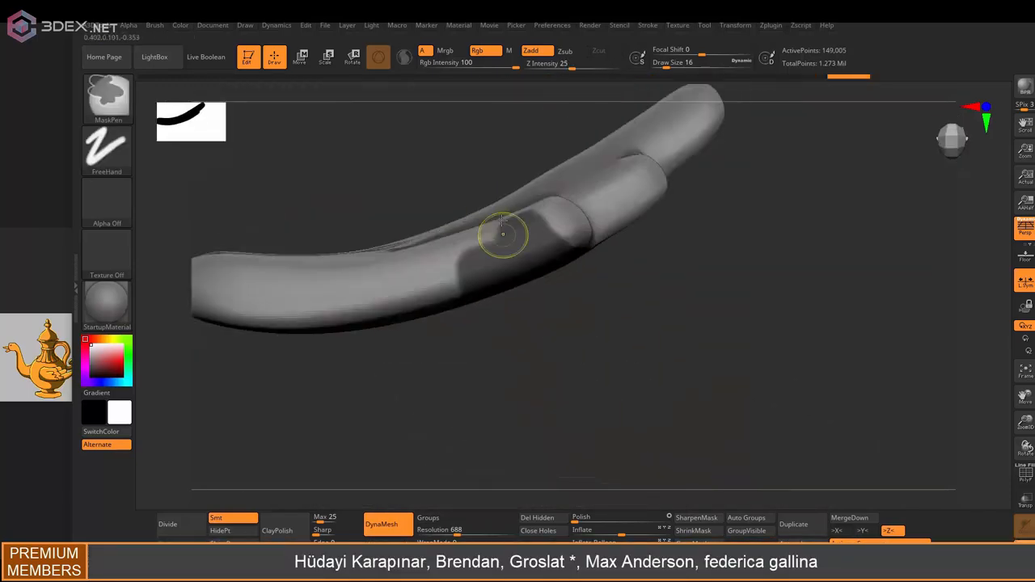
Shape the curved handle piece and mask the upper part of the wing ornament.
left_click_drag(502, 234, 469, 251)
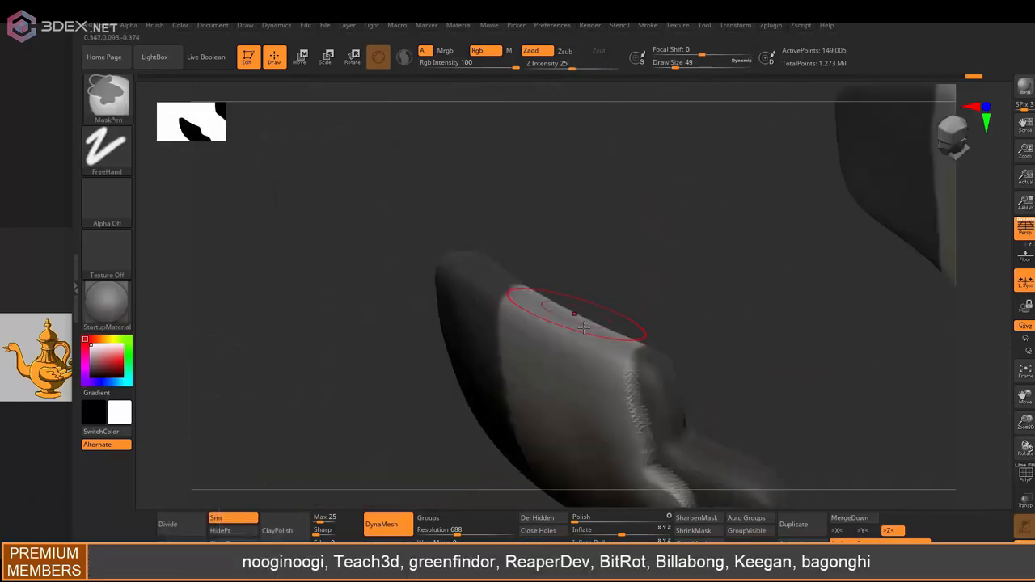
left_click_drag(582, 327, 595, 304)
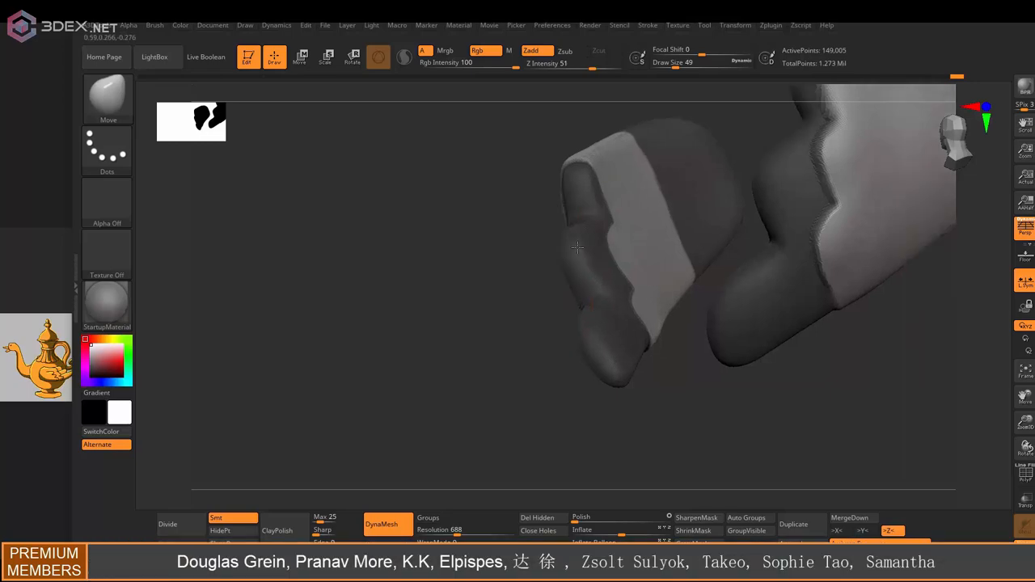
left_click(378, 53)
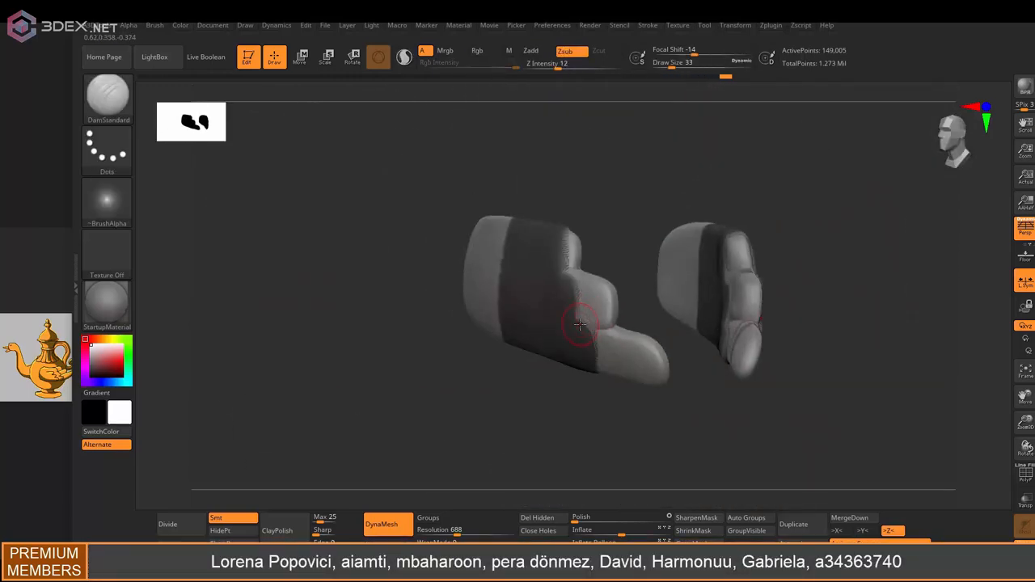
Carve a crease into the wing, round it into soft layered lobes and flatten its surface.
left_click_drag(581, 324, 485, 298)
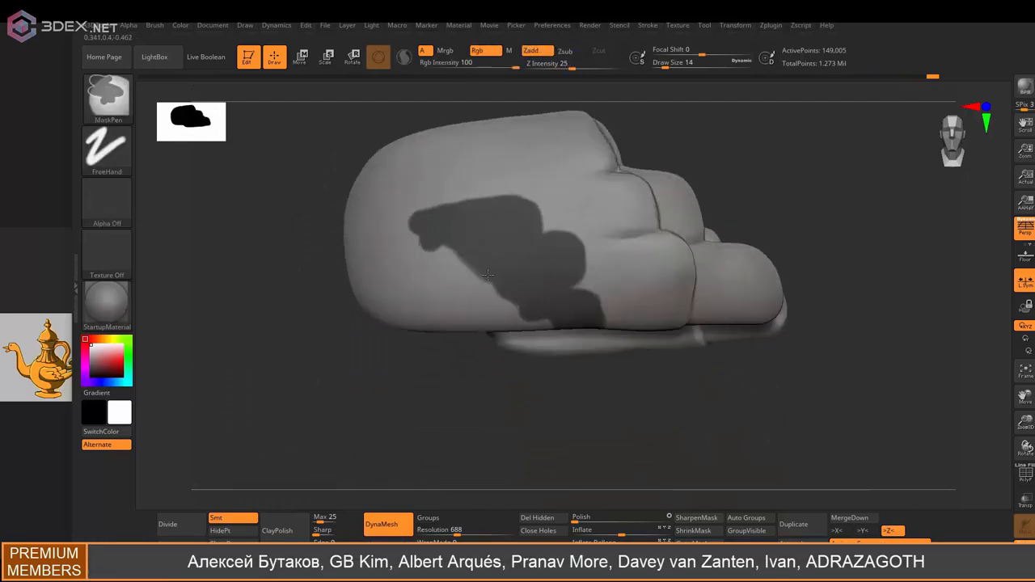
left_click_drag(485, 275, 502, 267)
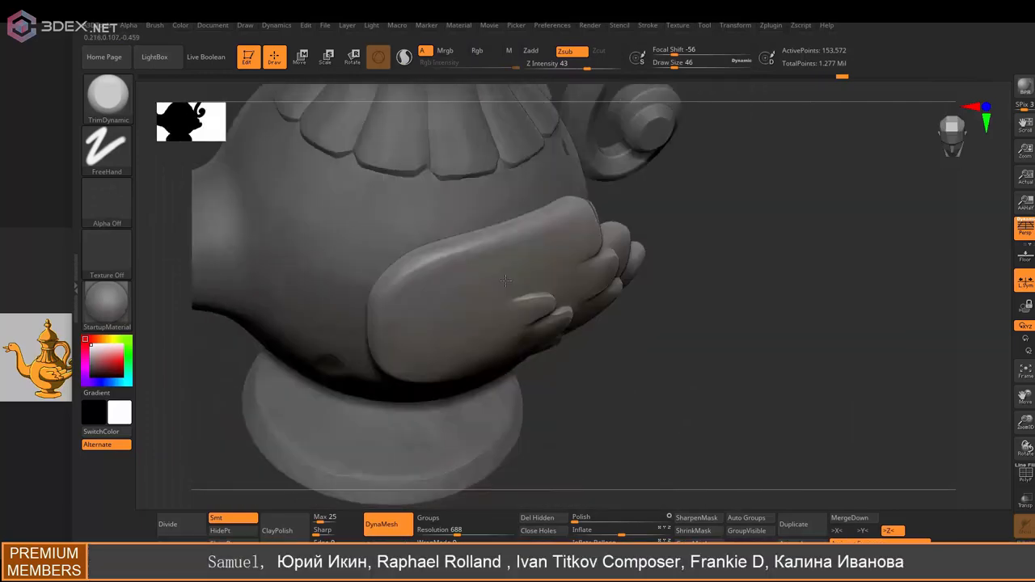
left_click_drag(505, 282, 574, 330)
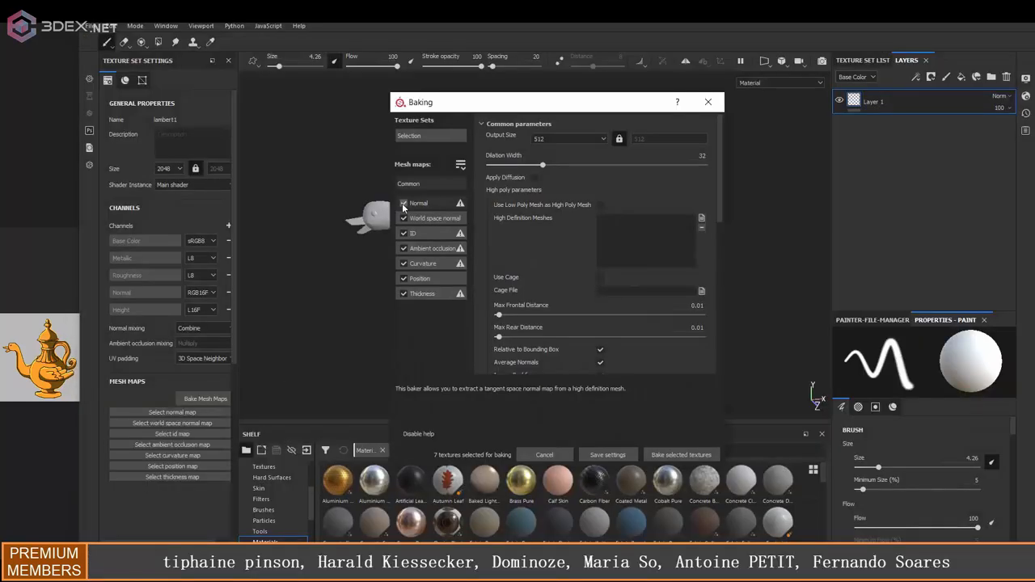
Exclude the already-baked maps and limit thickness occlusion to same-named meshes before baking.
left_click(681, 454)
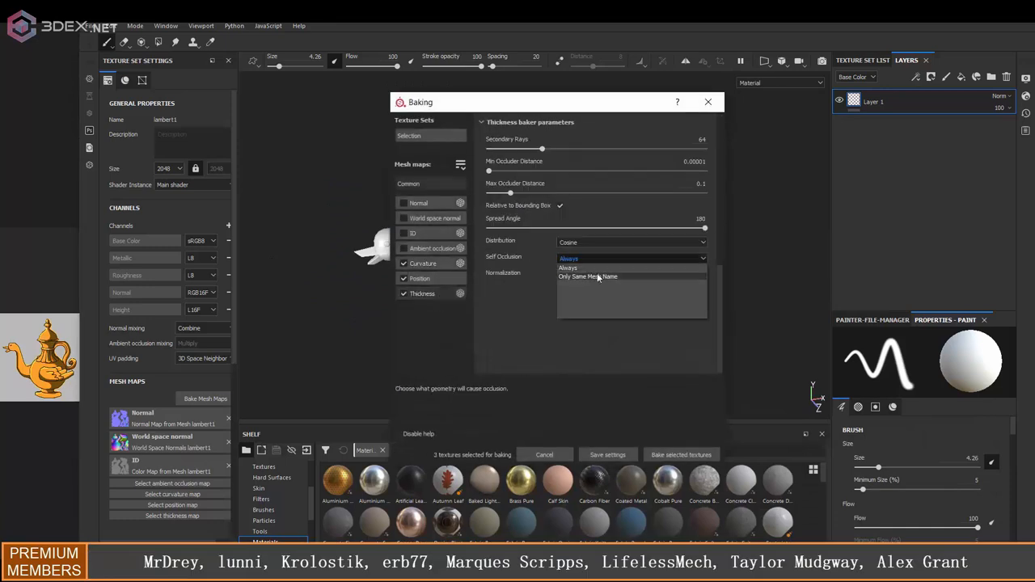
left_click(681, 453)
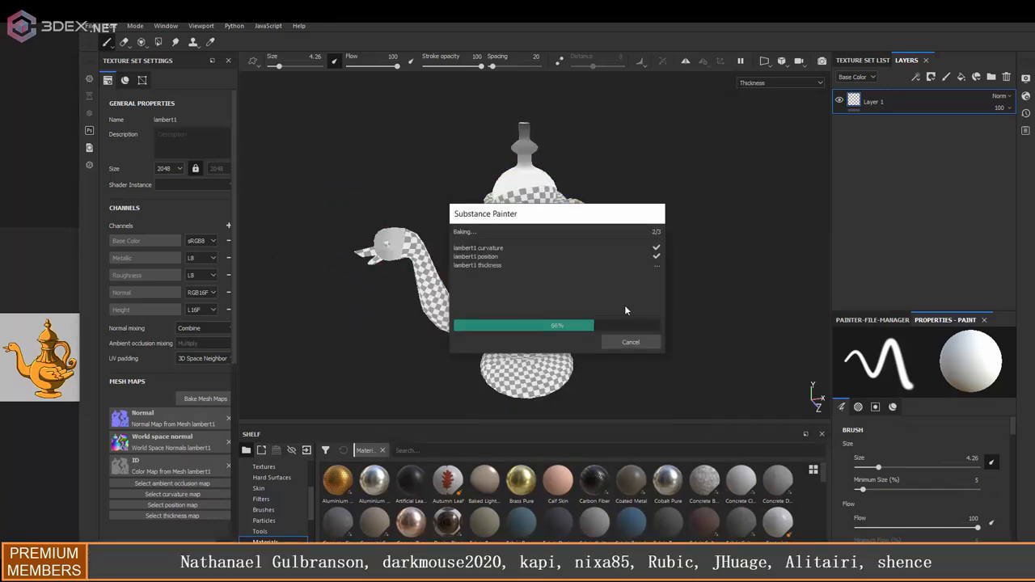